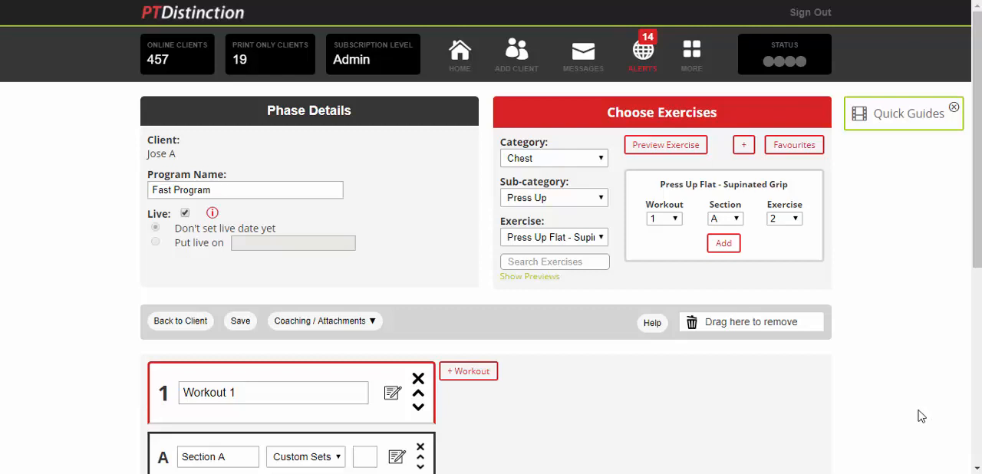
mouse_move(898, 404)
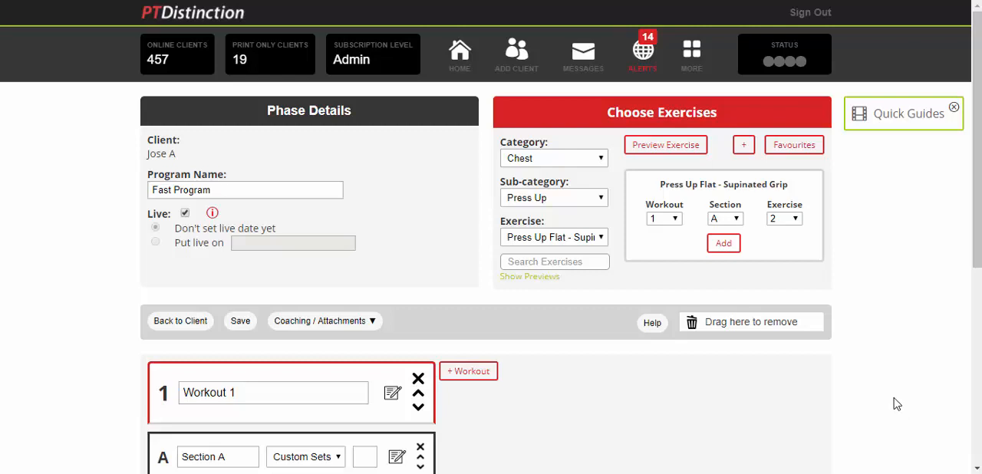
mouse_move(599, 323)
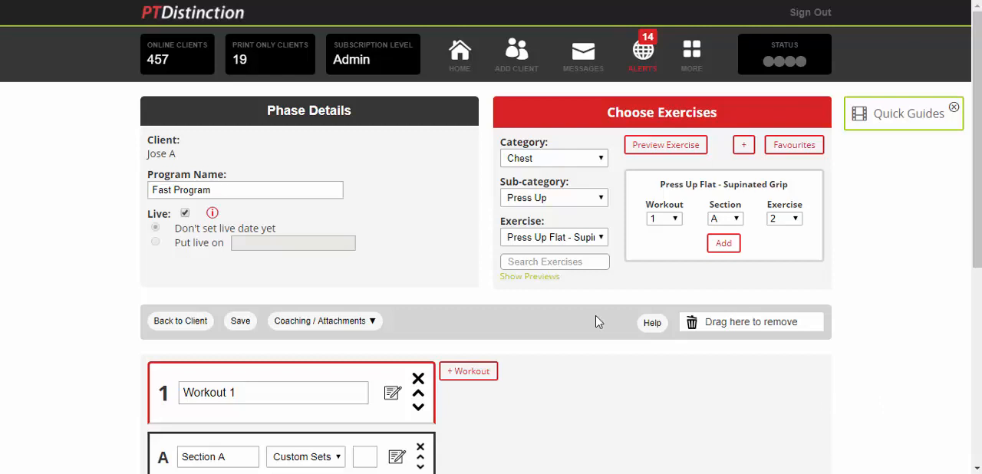
Step: Clear the exercise Category dropdown so Movement Prep can be chosen
click(552, 158)
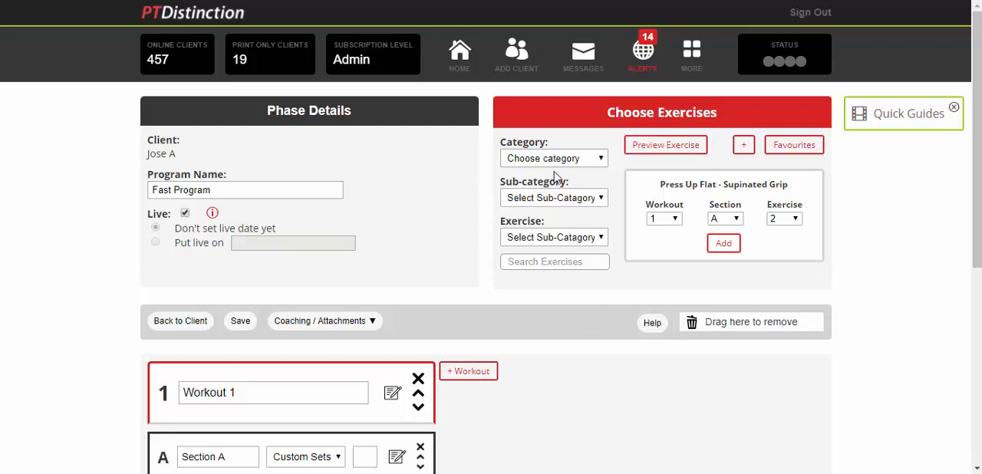
mouse_move(537, 167)
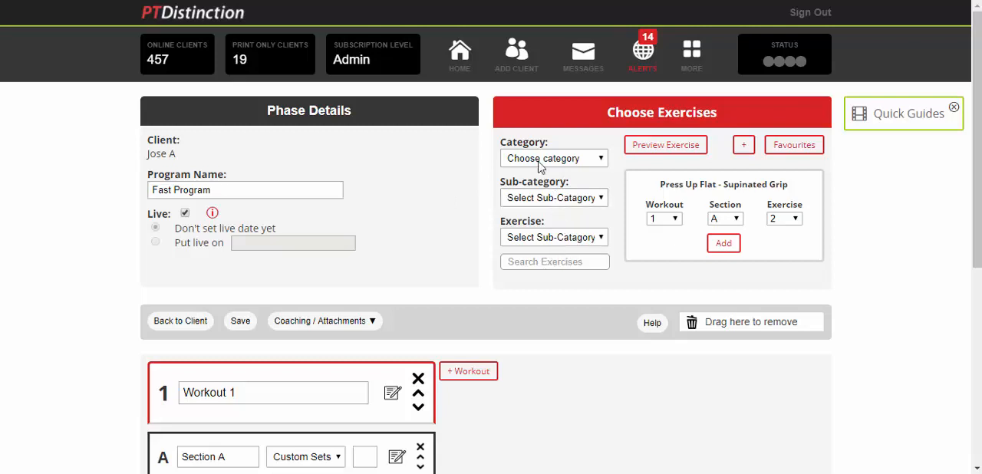
mouse_move(604, 166)
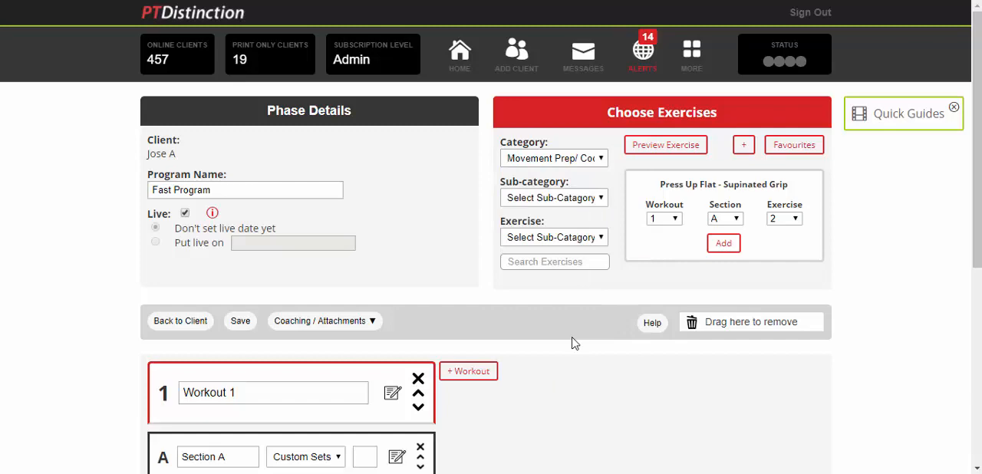
Step: Filter exercises to the Foam Roller sub-category and add Foam Roll ITB to section A
click(554, 197)
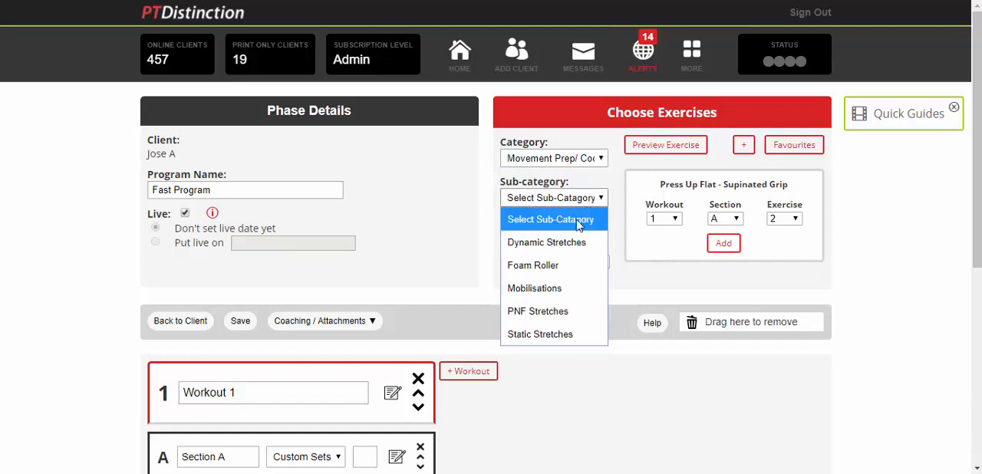
click(532, 265)
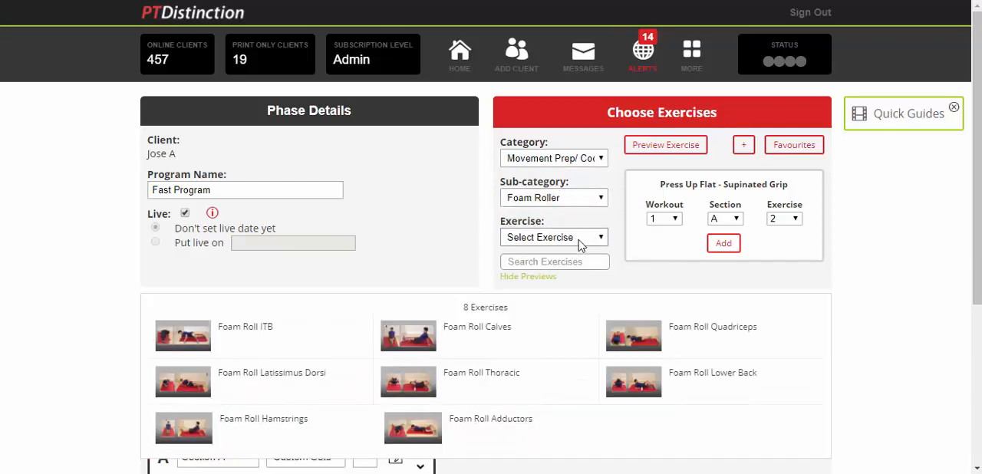
click(528, 276)
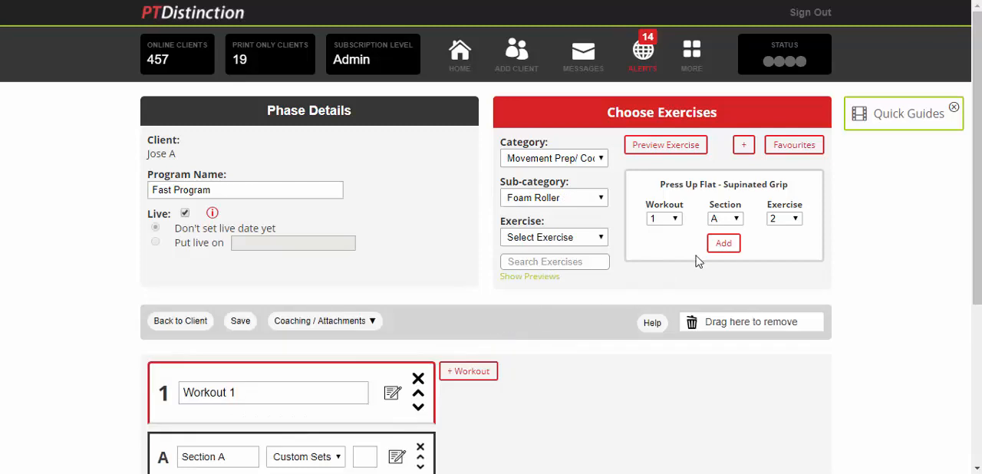
click(554, 237)
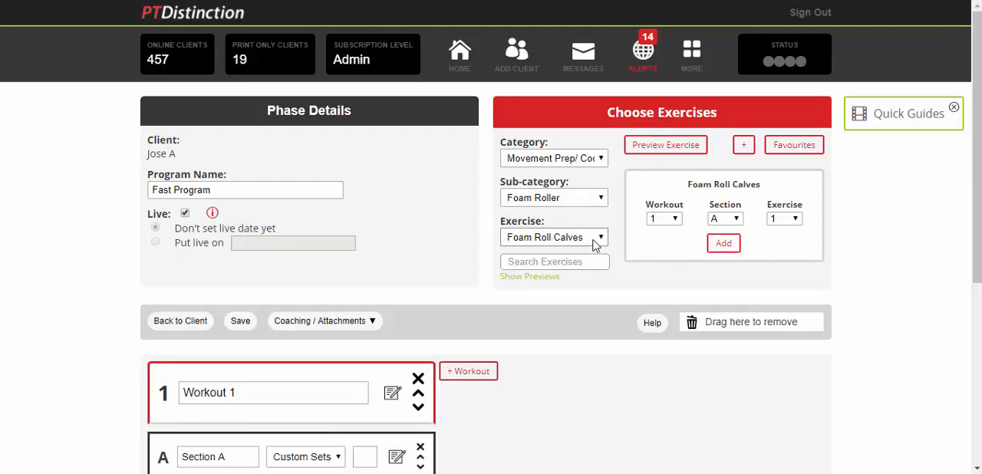
click(552, 236)
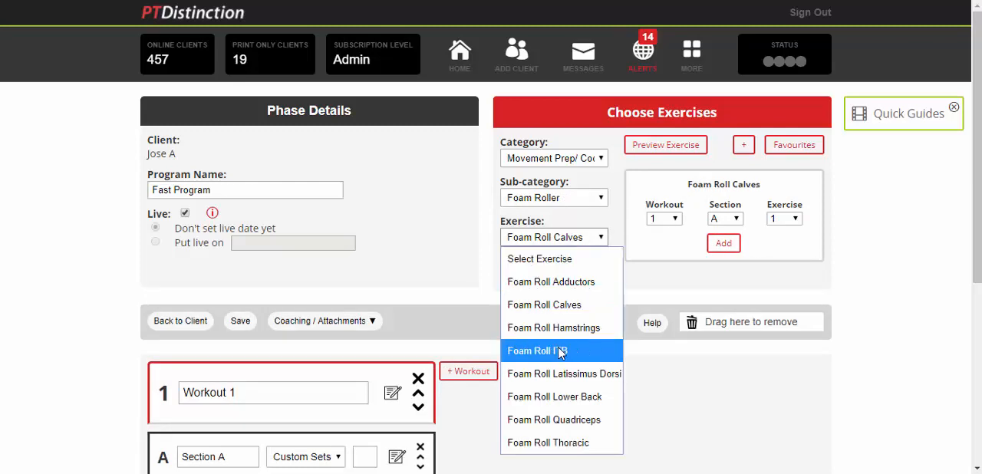
click(542, 351)
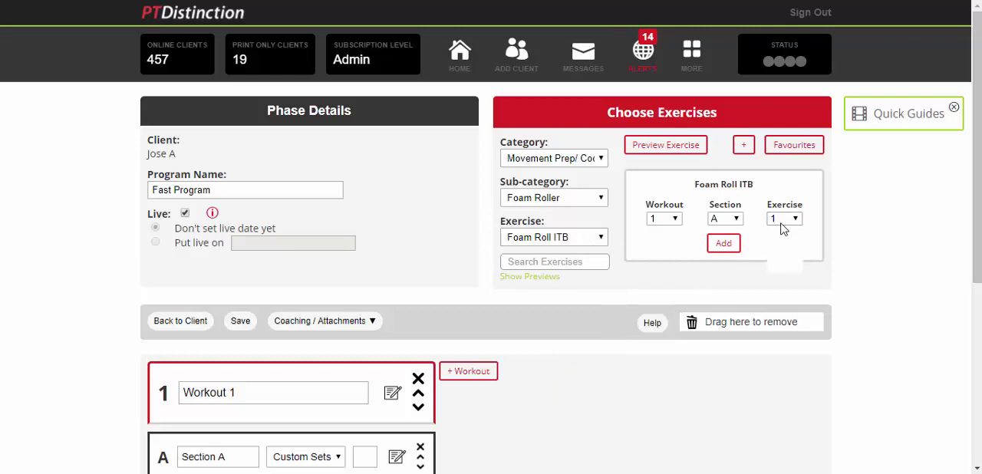
click(784, 218)
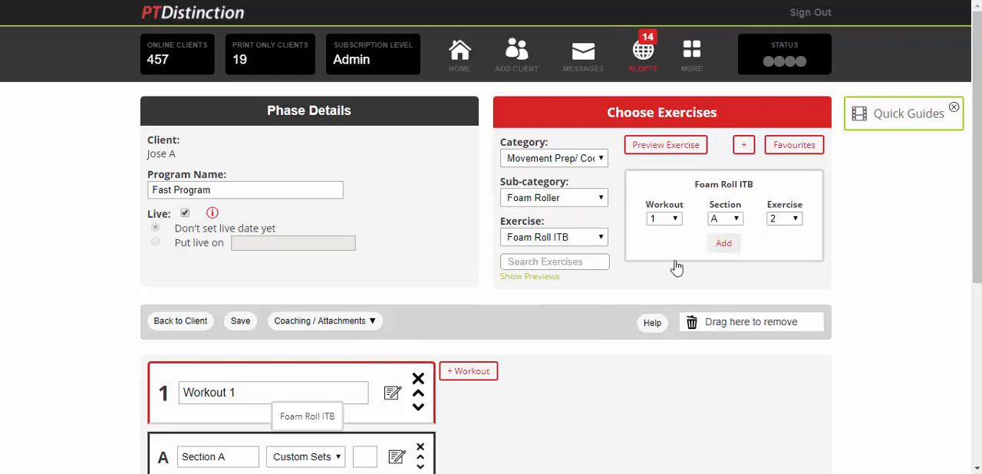
Step: Add Foam Roll Quadriceps to section A after Foam Roll ITB
click(554, 236)
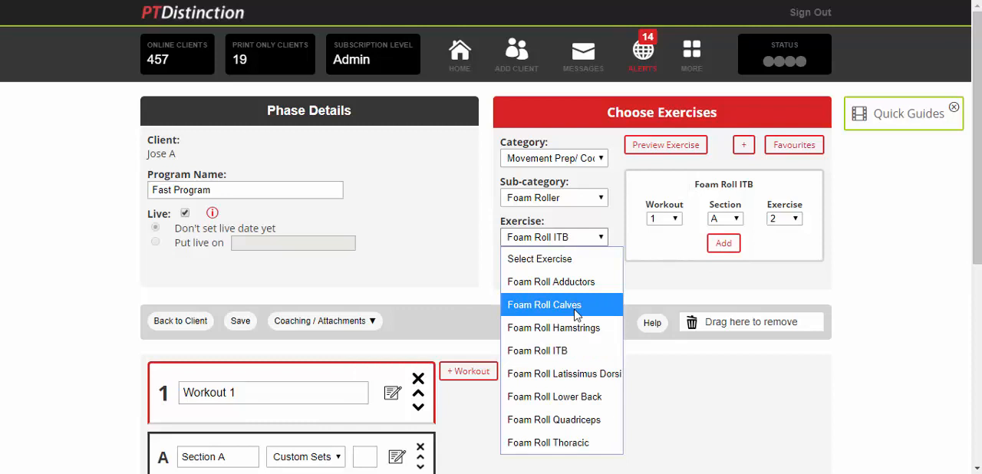
mouse_move(555, 397)
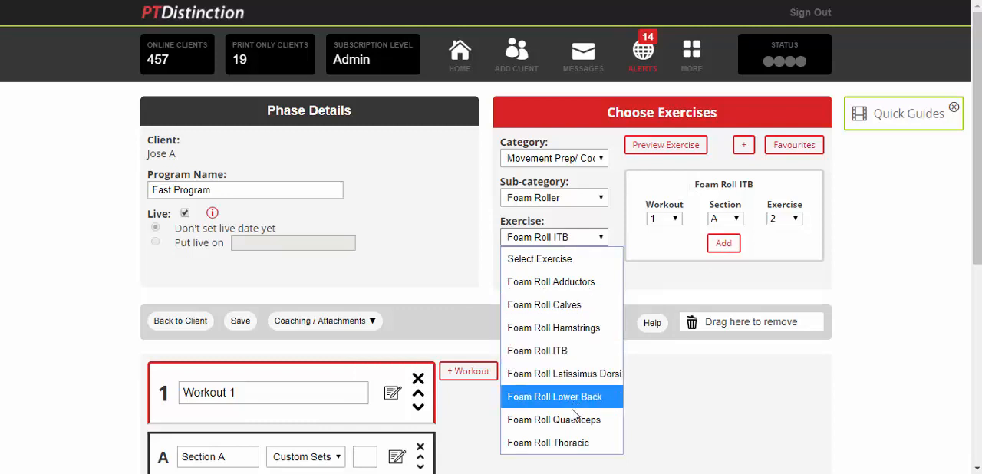
click(554, 420)
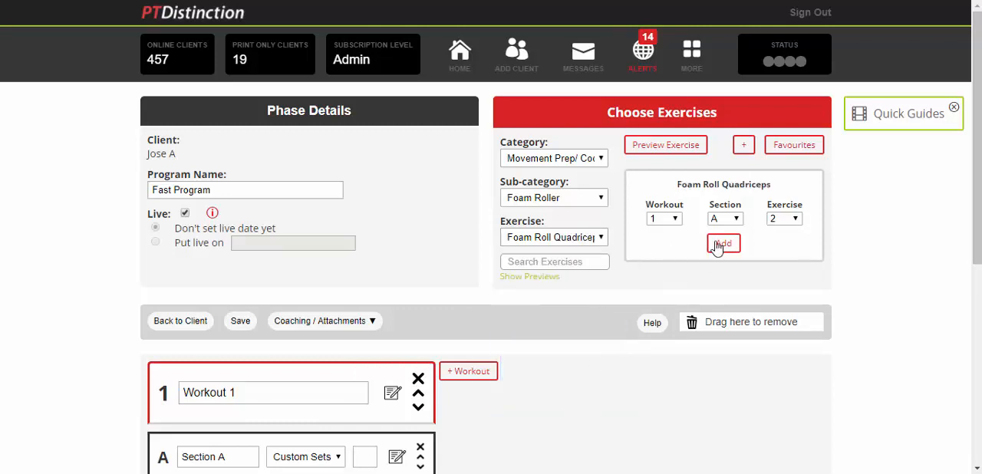
click(723, 244)
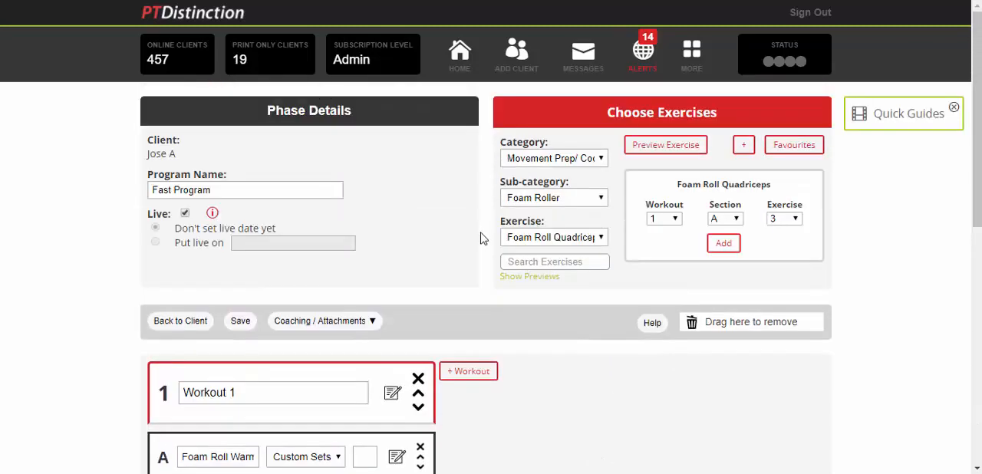
mouse_move(495, 229)
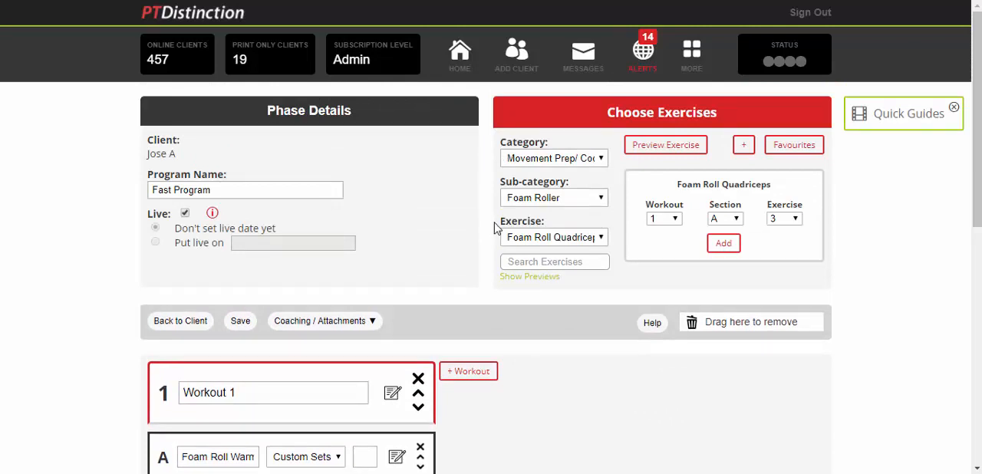
Step: Search and add Barbell Back Squat, then select Bench Press - Narrow Grip from 'ben' results
click(555, 261)
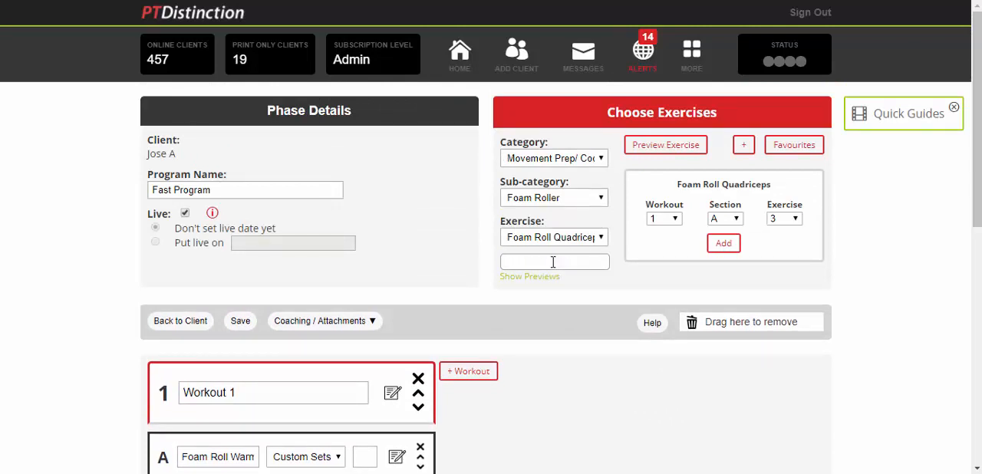
text(Squat)
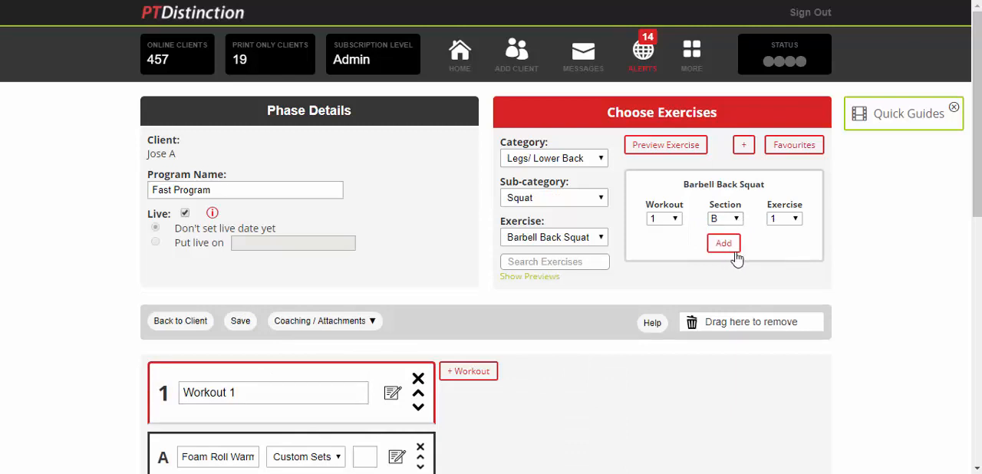
mouse_move(555, 262)
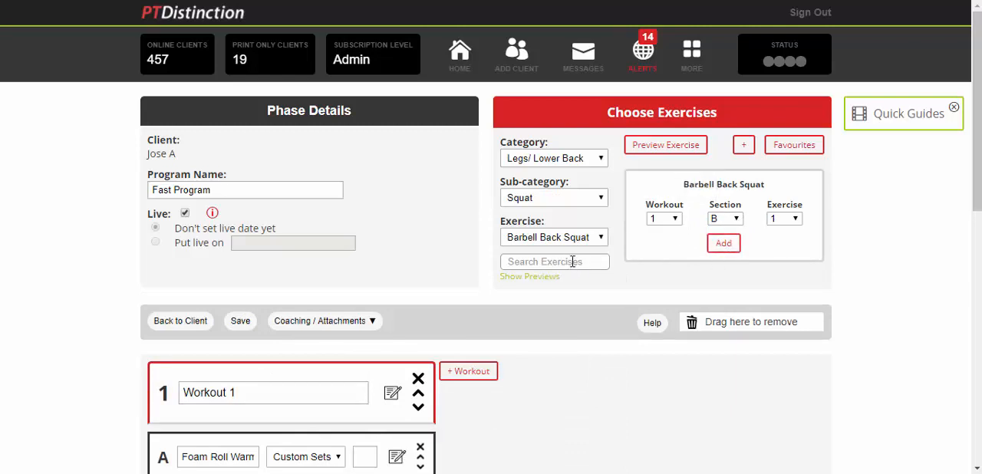
click(554, 262)
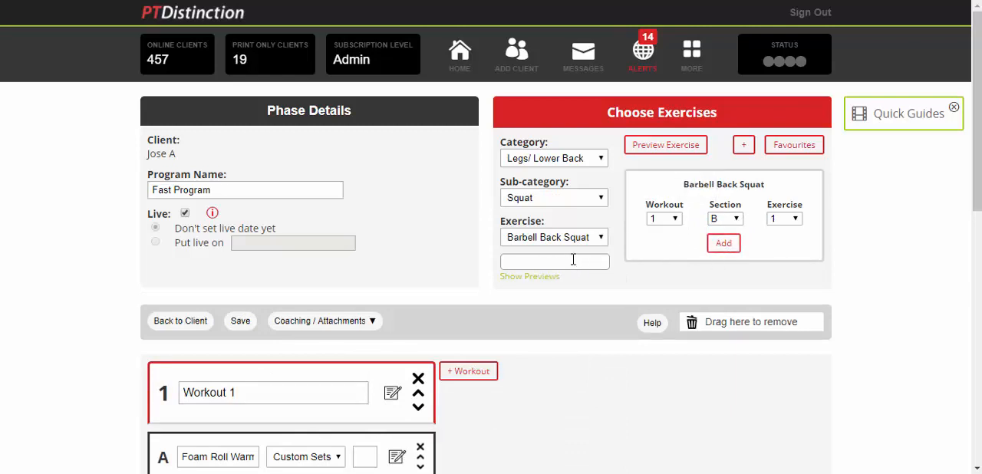
text(bench press)
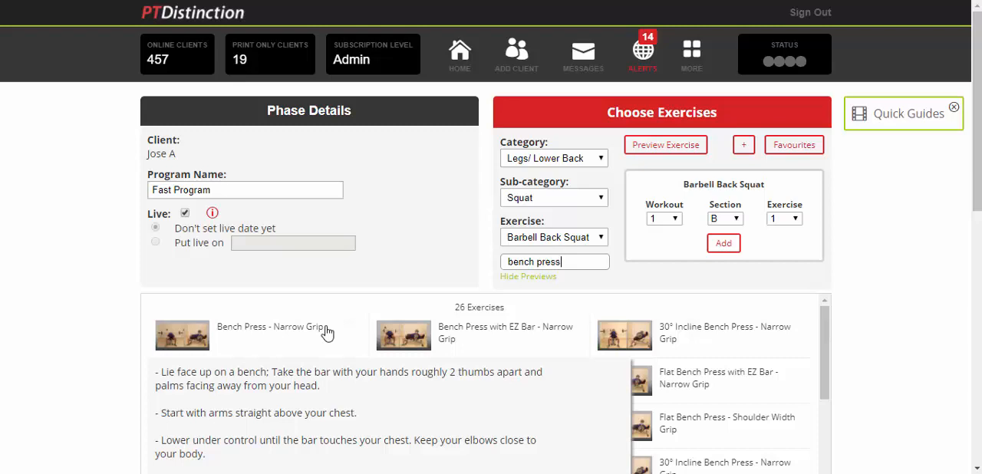
click(269, 332)
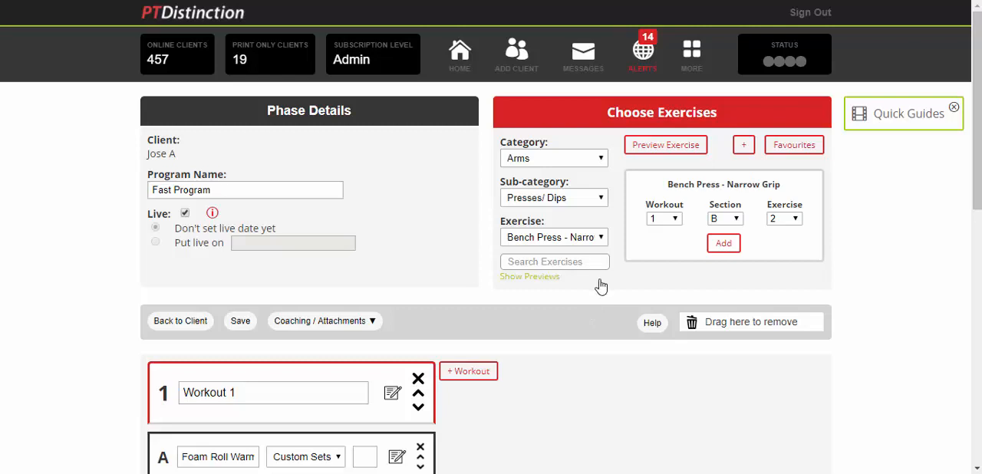
Step: Search 'Pull Up' and add the shoulder-width grip pull-up to section C
click(554, 261)
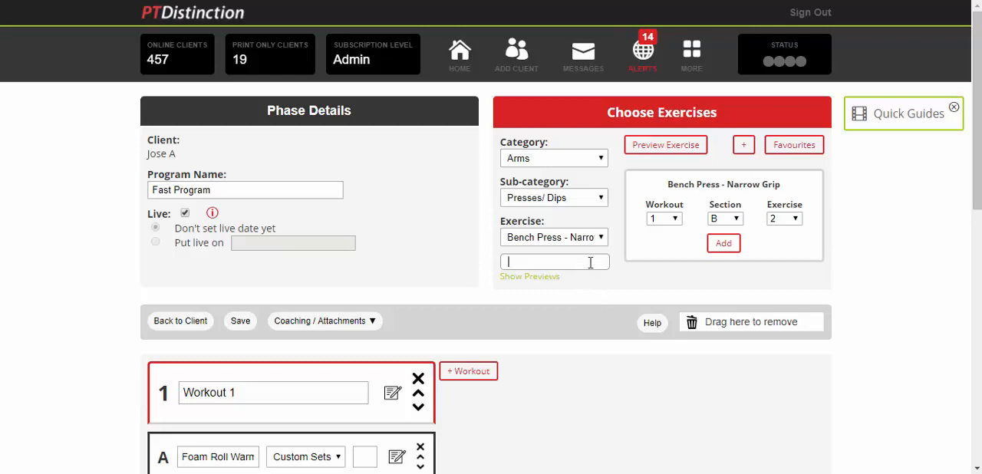
text(P)
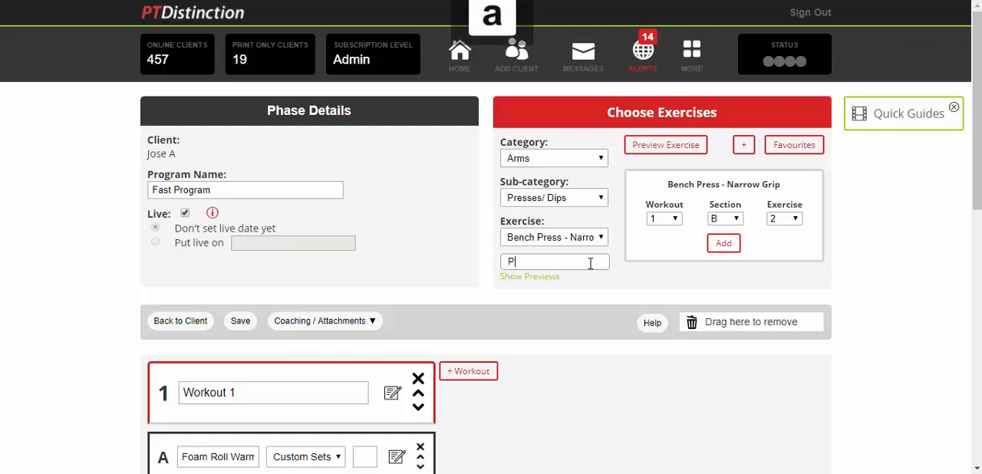
text(ull Up)
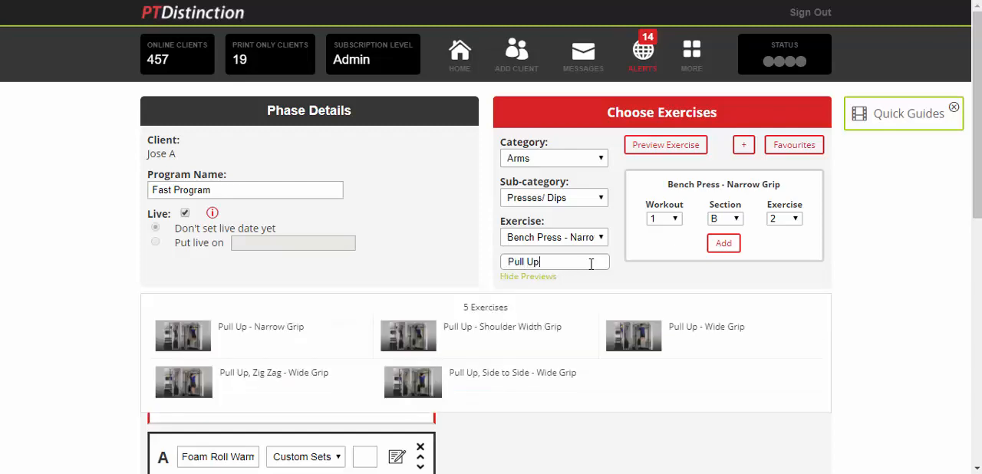
click(552, 158)
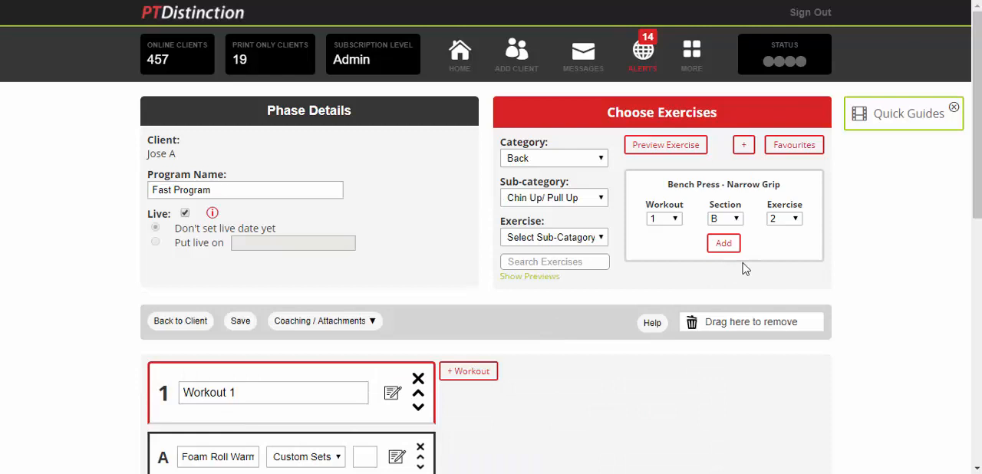
click(723, 243)
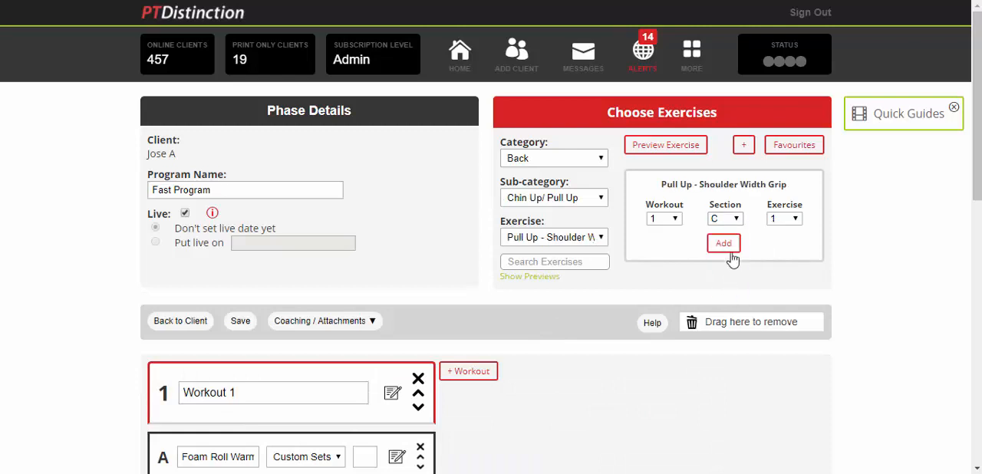
Step: Add the no-jump burpee to section C and select a neutral-grip press-up
click(555, 262)
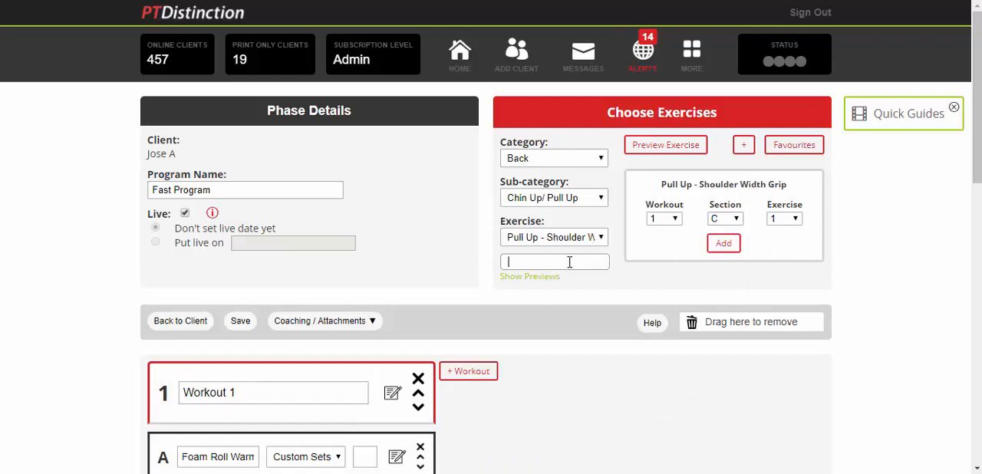
text(bu)
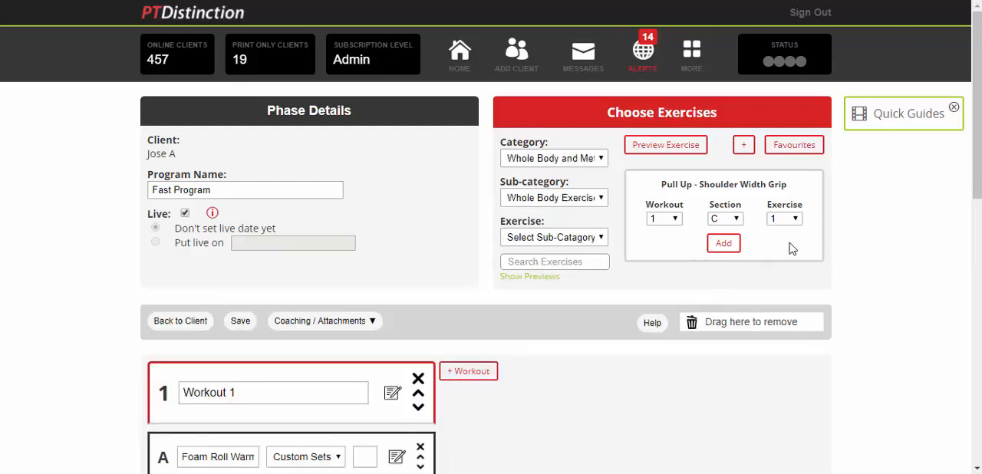
click(554, 237)
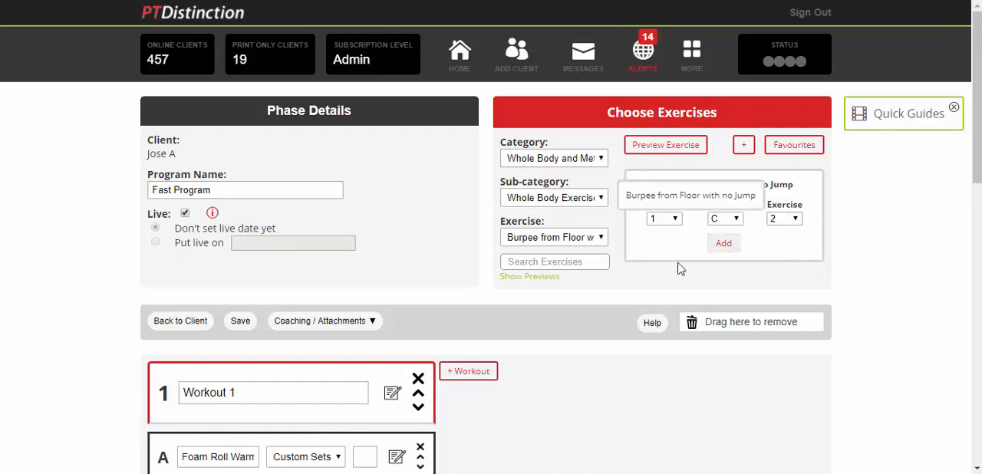
click(554, 262)
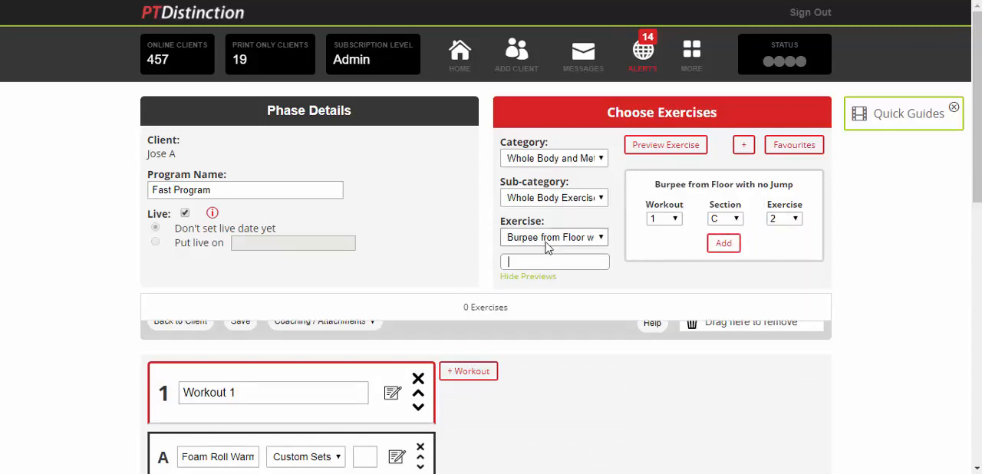
text(press up)
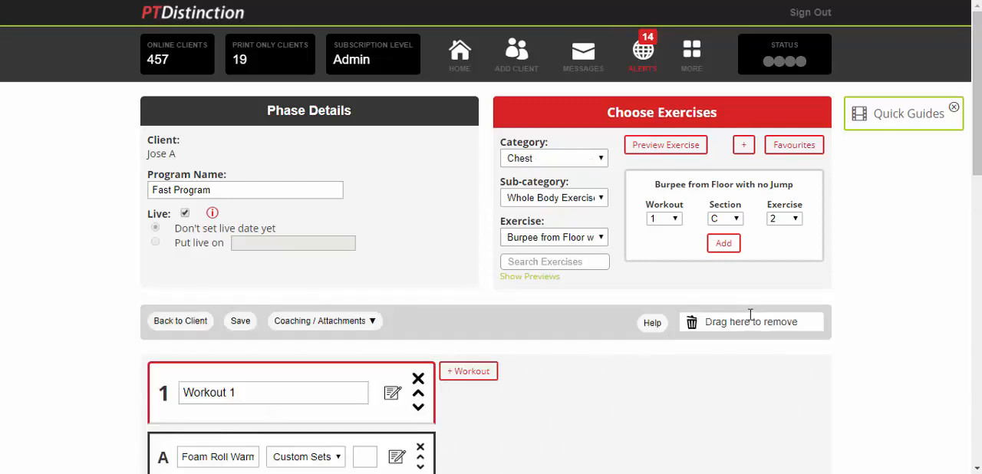
click(554, 198)
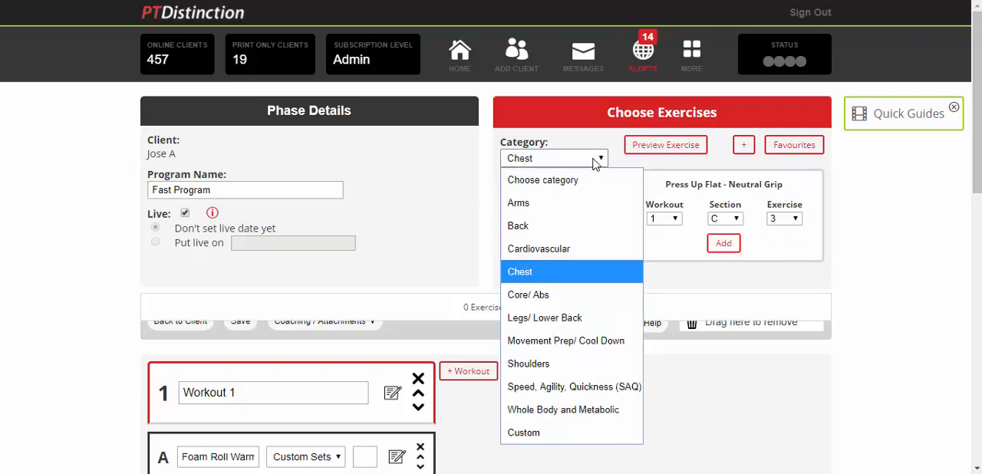
Step: From speed and agility ladder drills, set Hopscotch to Linear Double Tap as exercise 4
click(574, 386)
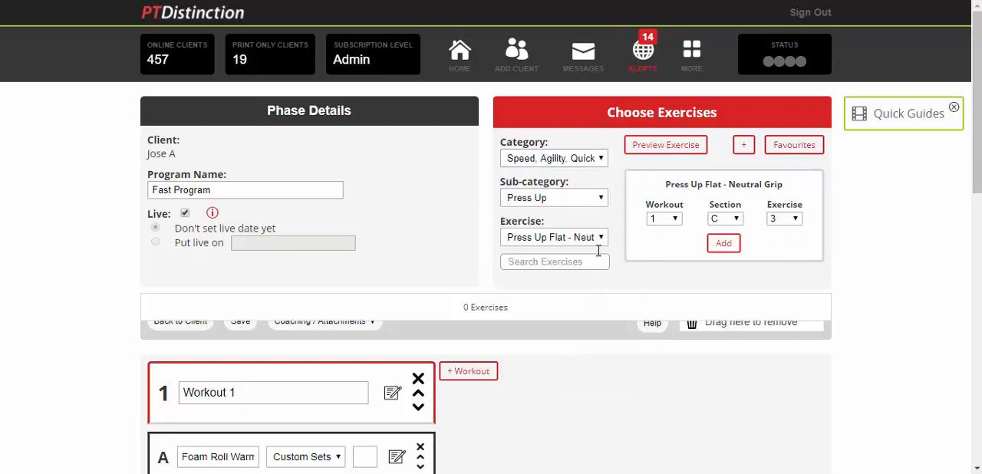
click(552, 198)
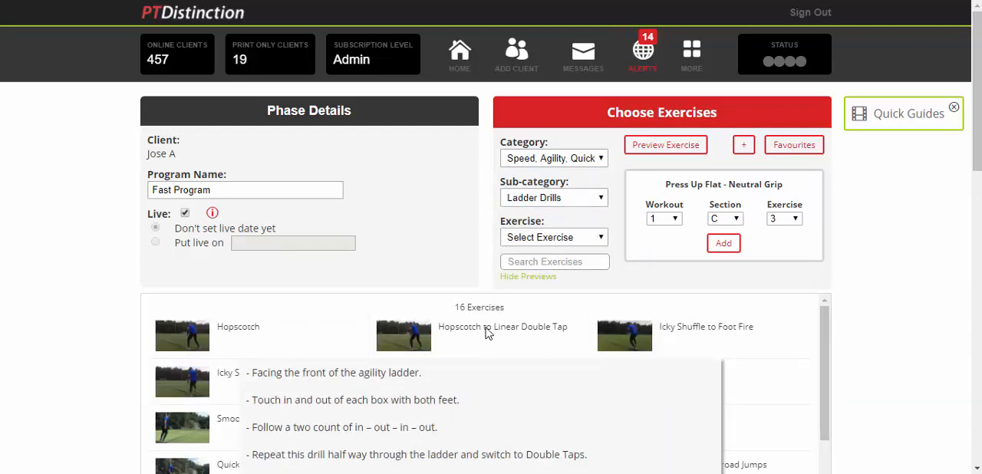
click(796, 219)
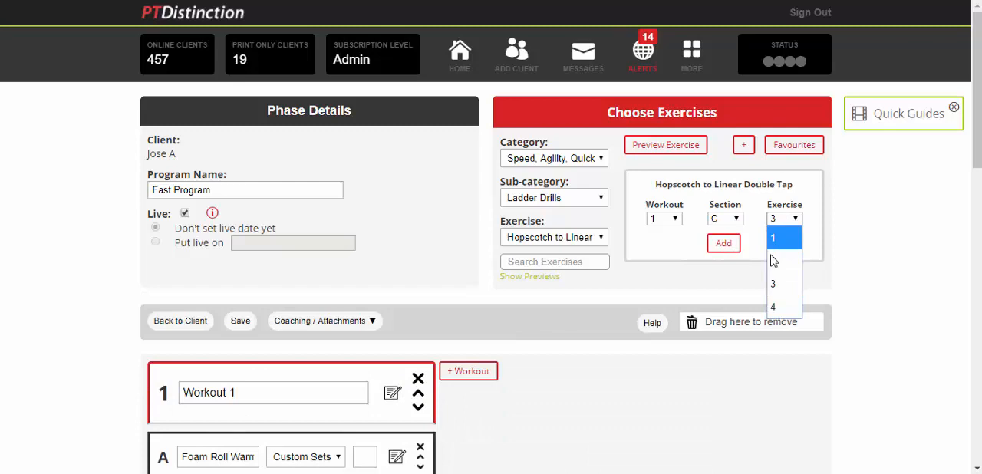
click(773, 306)
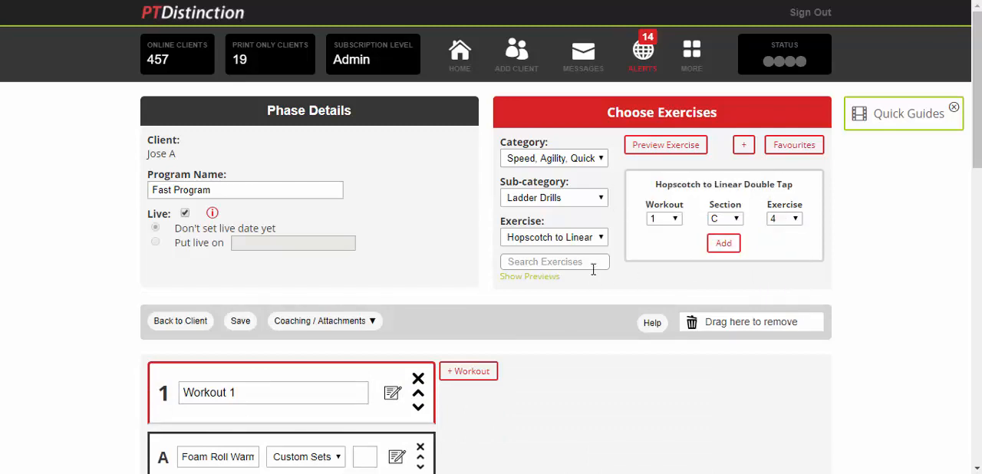
Step: Scroll through Workout 1's sections and enter 5555 as Foam Roll ITB's sets
scroll(down, 3)
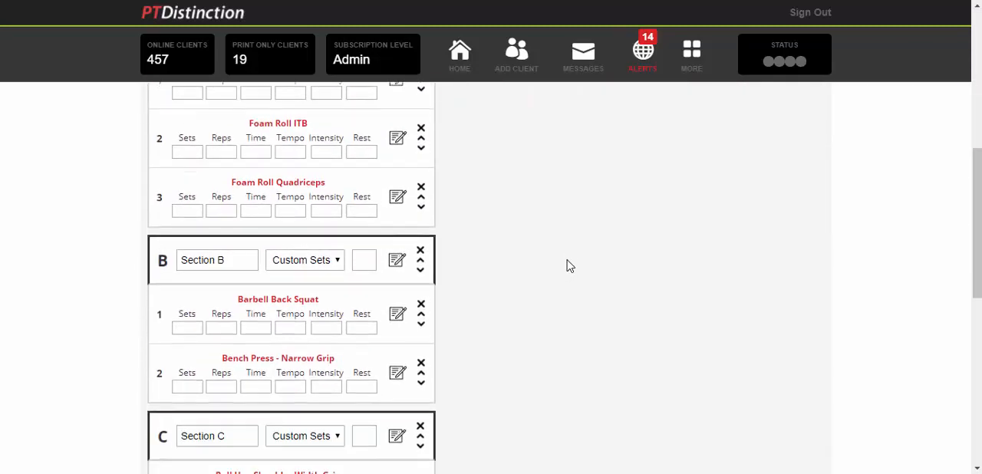
scroll(up, 3)
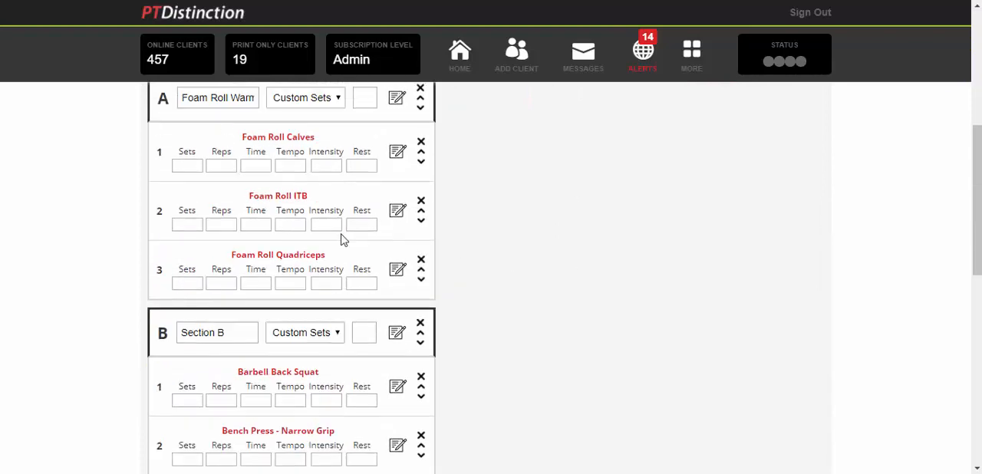
mouse_move(292, 188)
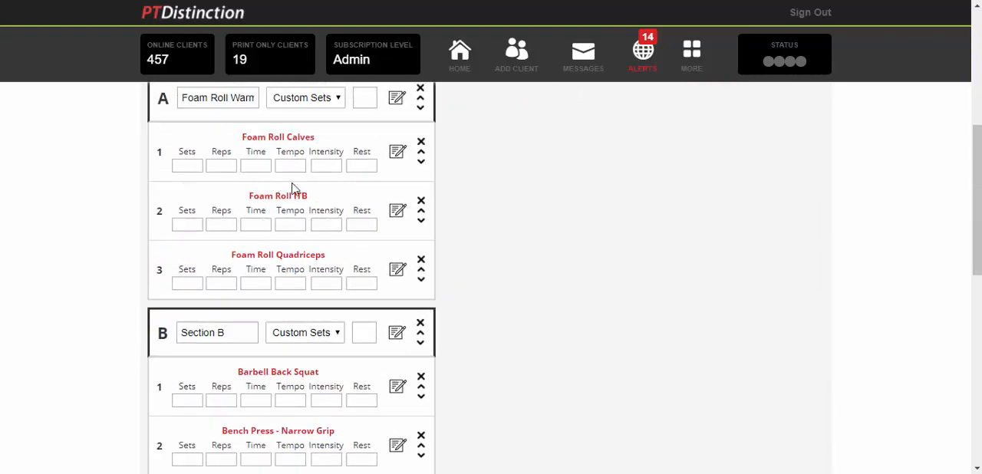
scroll(down, 3)
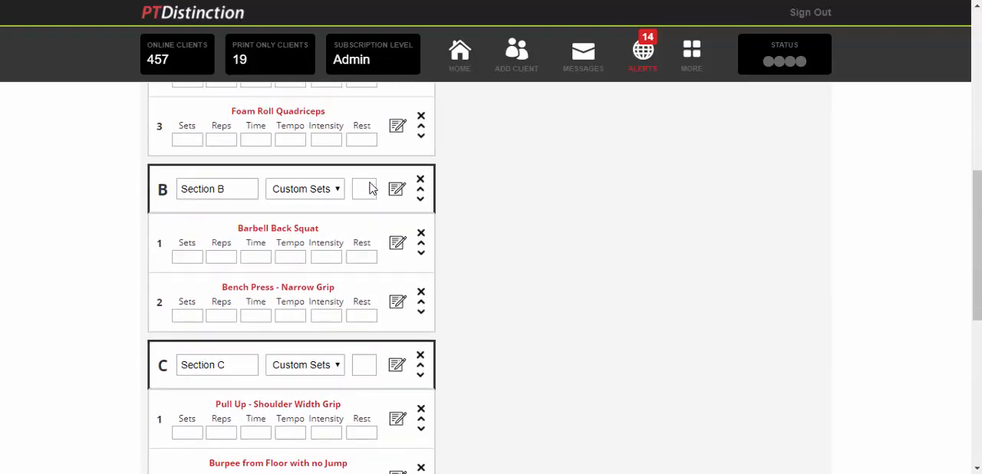
scroll(up, 3)
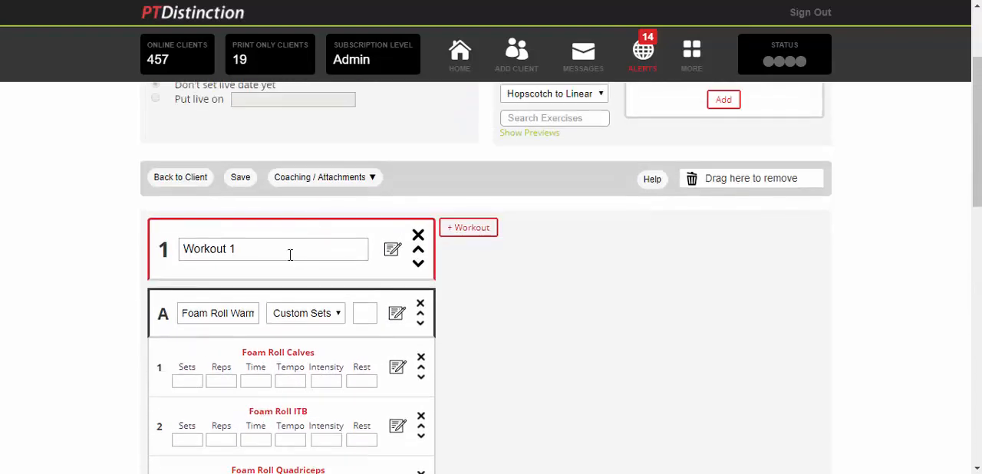
scroll(down, 3)
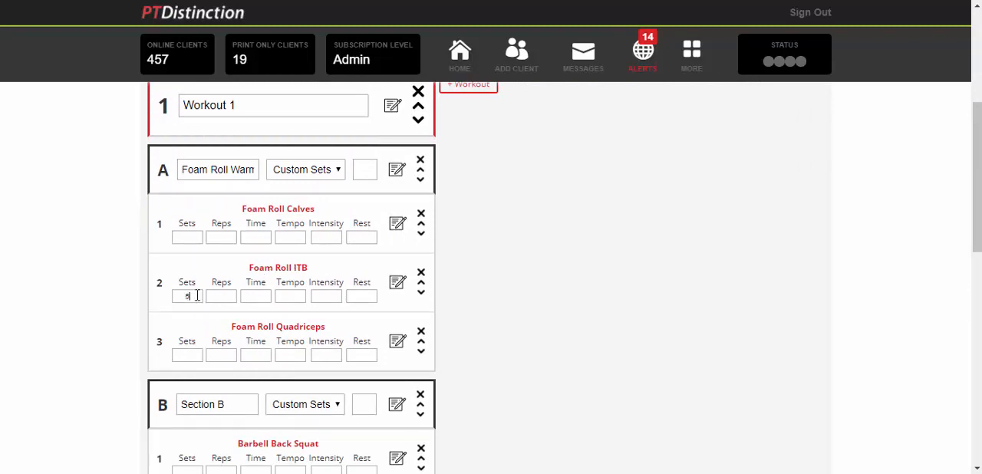
text(555555)
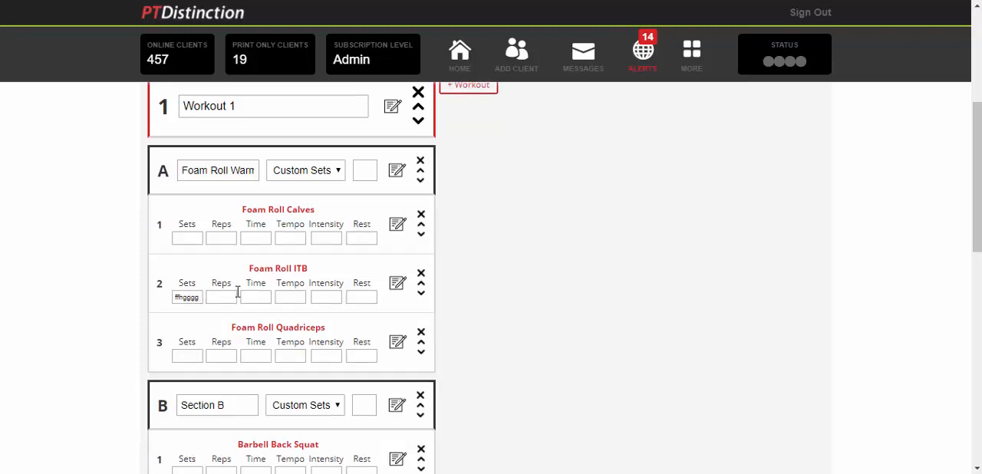
scroll(up, 3)
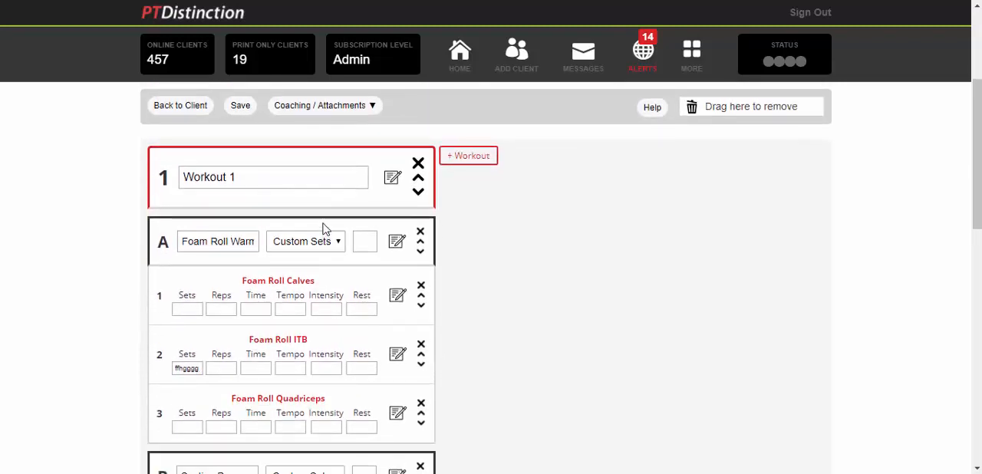
Step: Enter 'Monday' as Workout 1's name
click(274, 177)
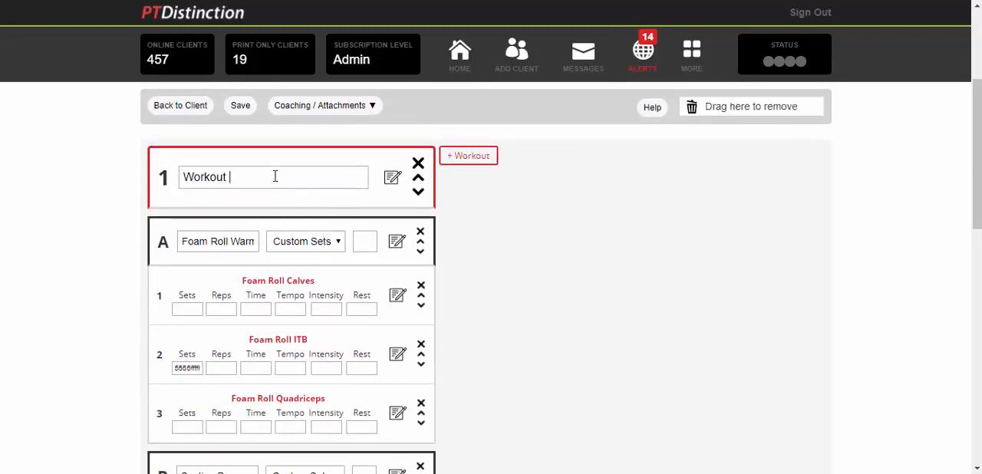
text(Mon)
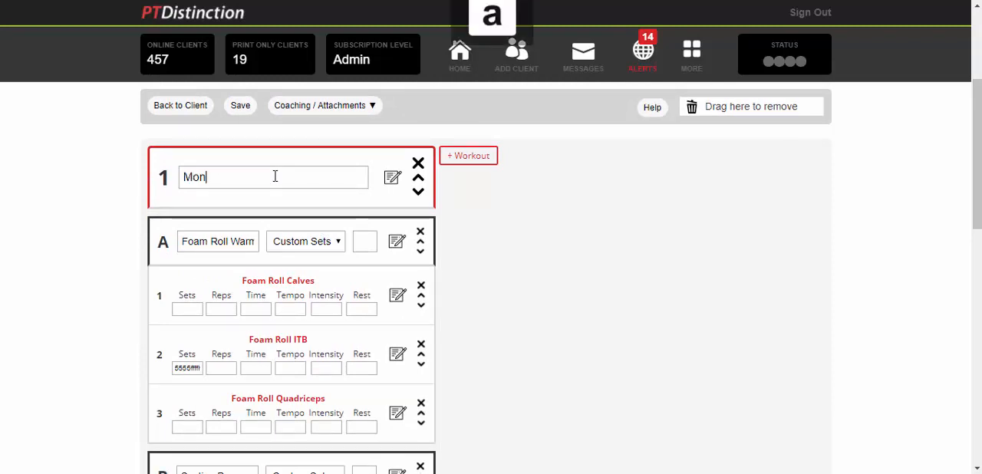
text(day)
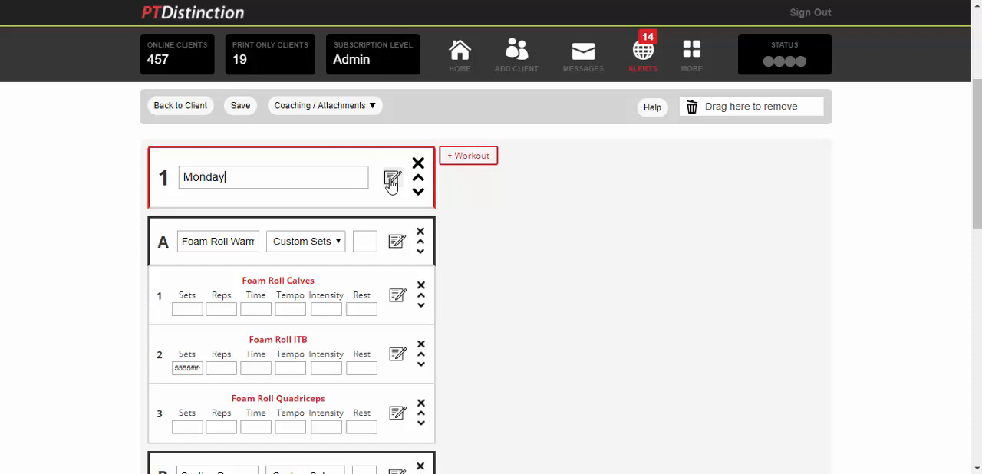
scroll(down, 3)
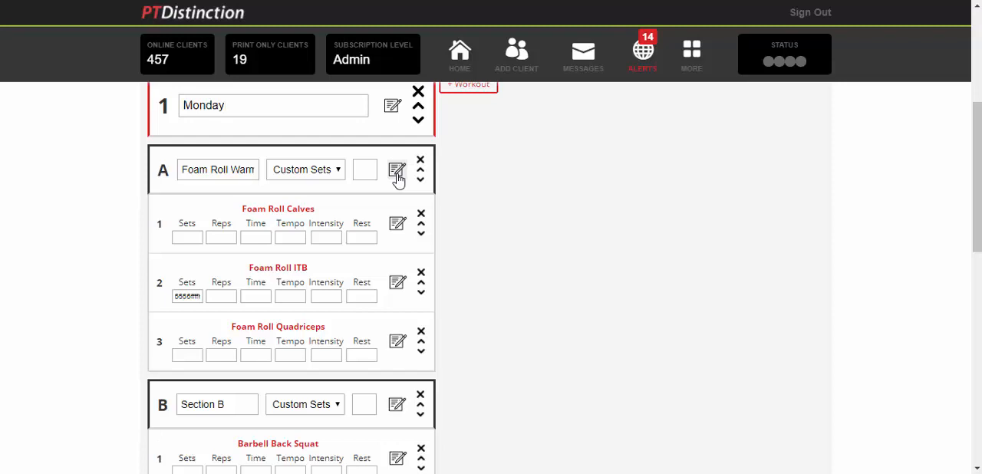
Step: Name section C 'AMRAP' and change its Custom Sets type to Circuit
scroll(down, 3)
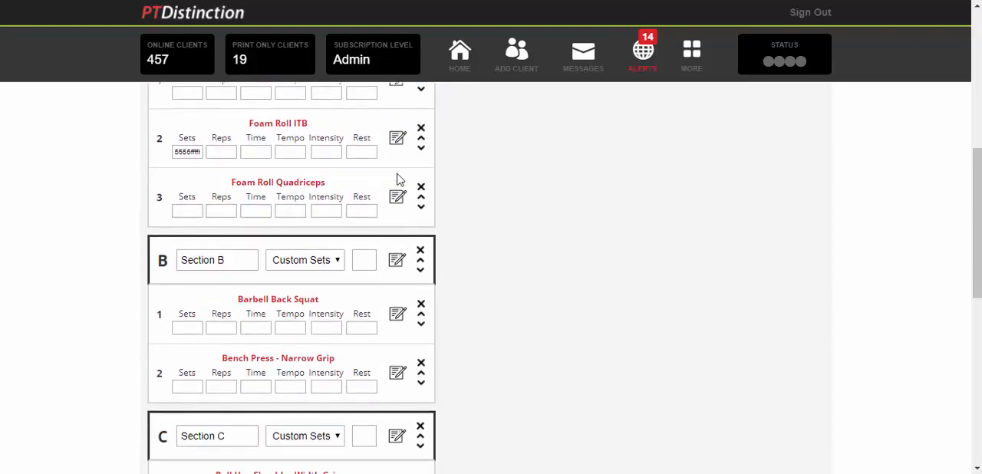
scroll(down, 3)
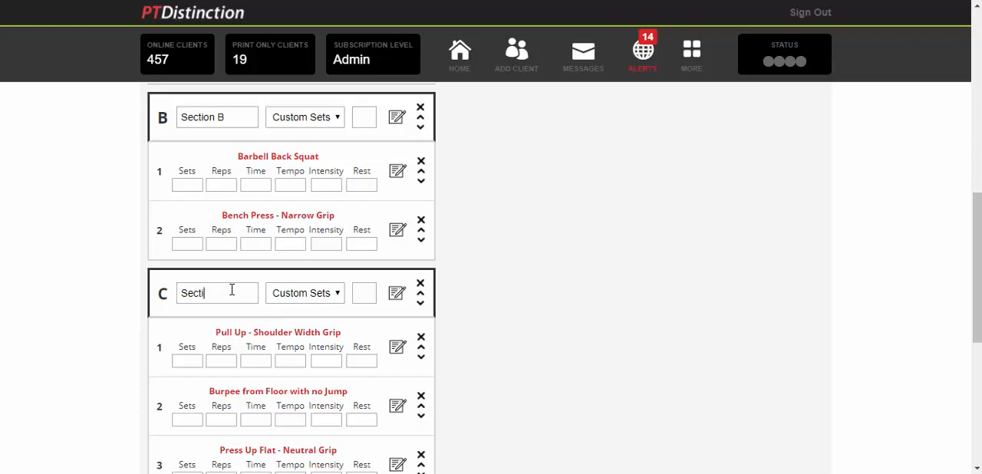
text(AMRA)
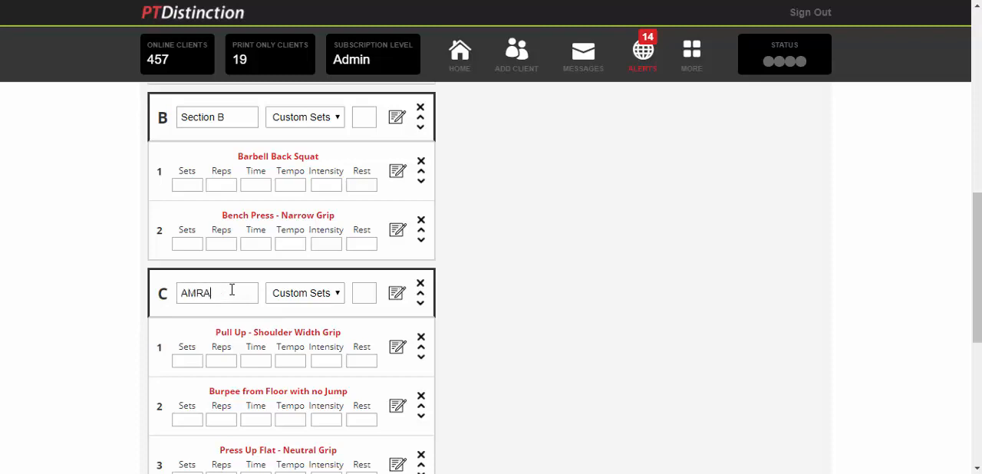
text(P)
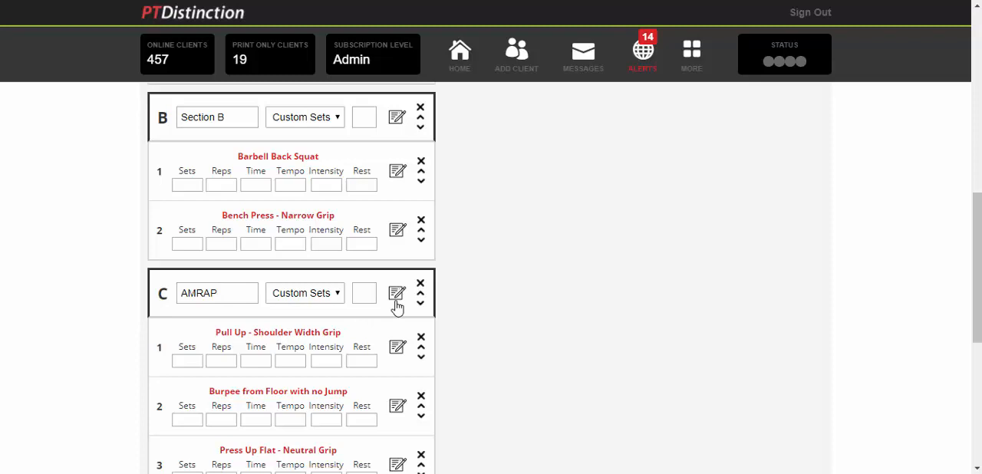
click(396, 294)
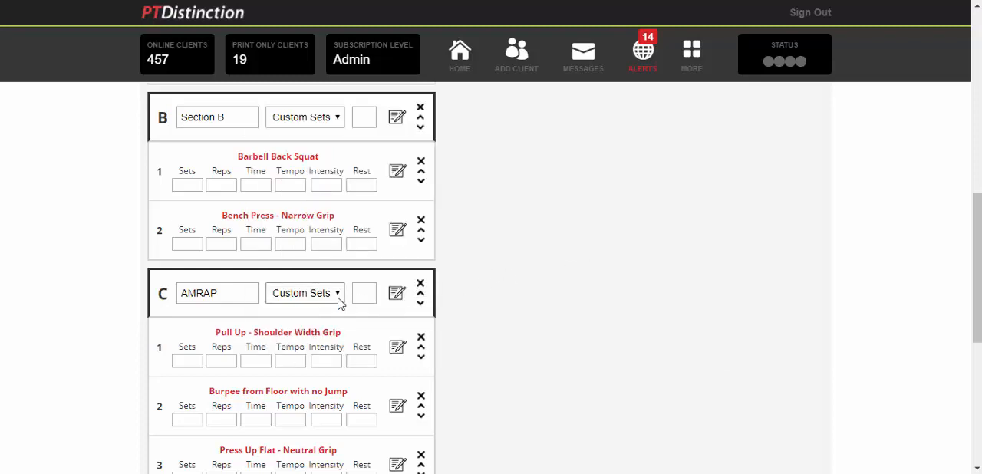
click(305, 293)
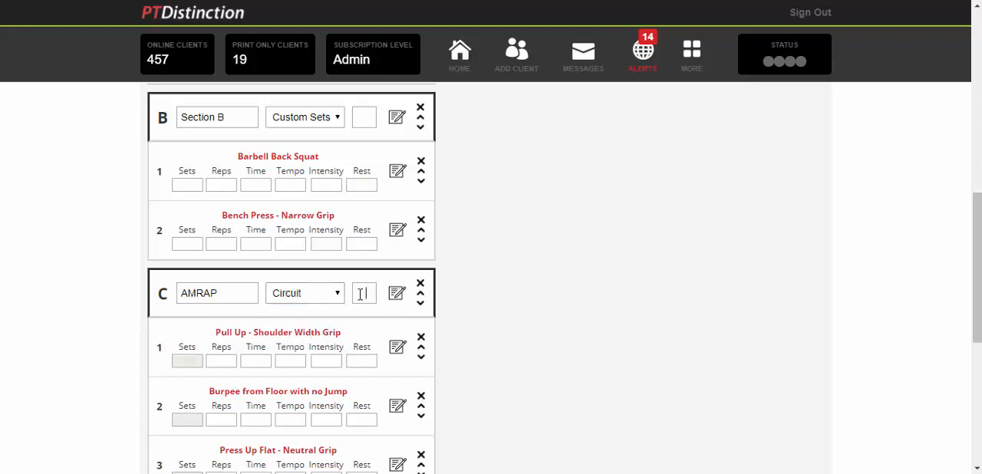
scroll(up, 3)
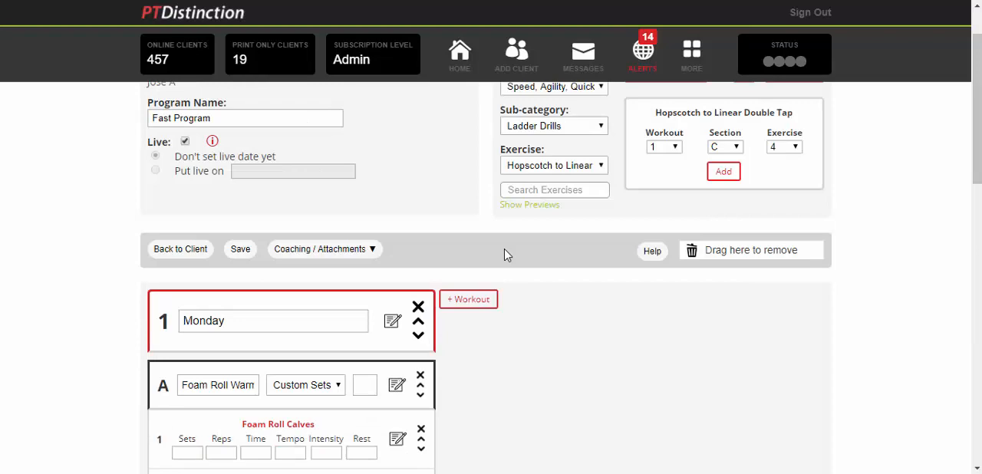
mouse_move(524, 253)
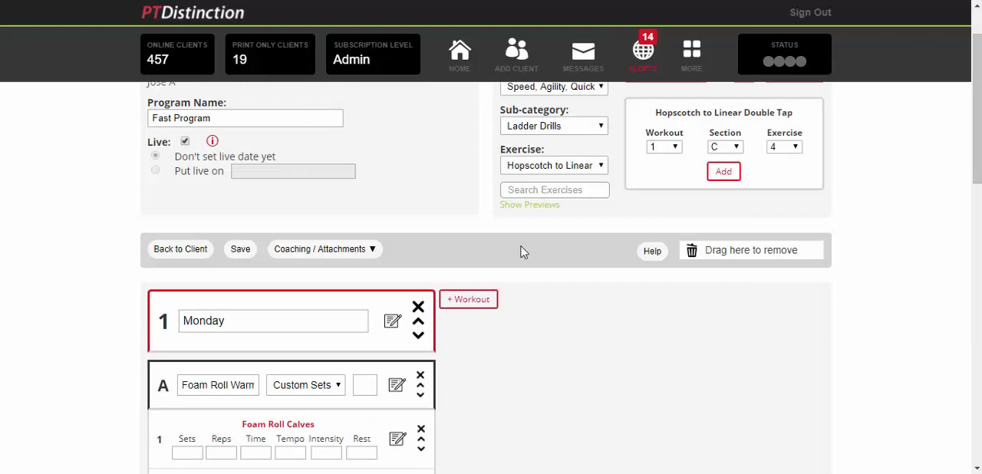
scroll(down, 3)
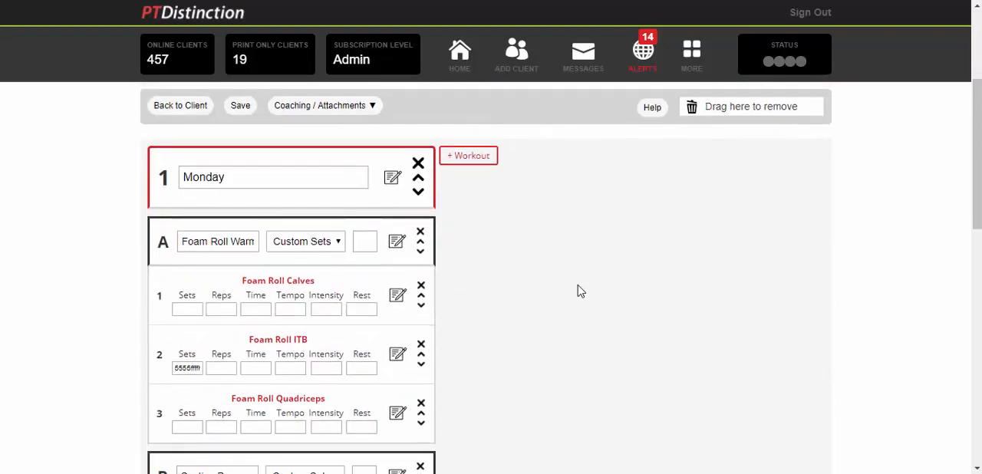
scroll(up, 3)
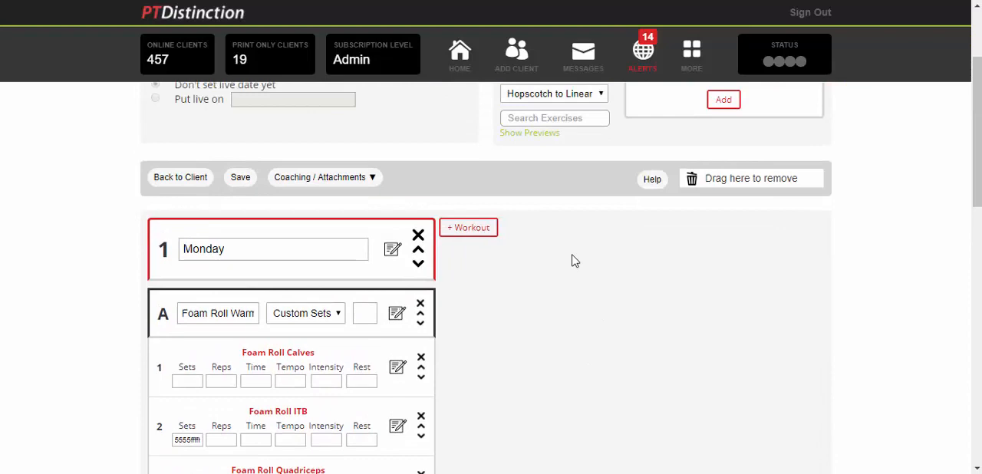
scroll(up, 3)
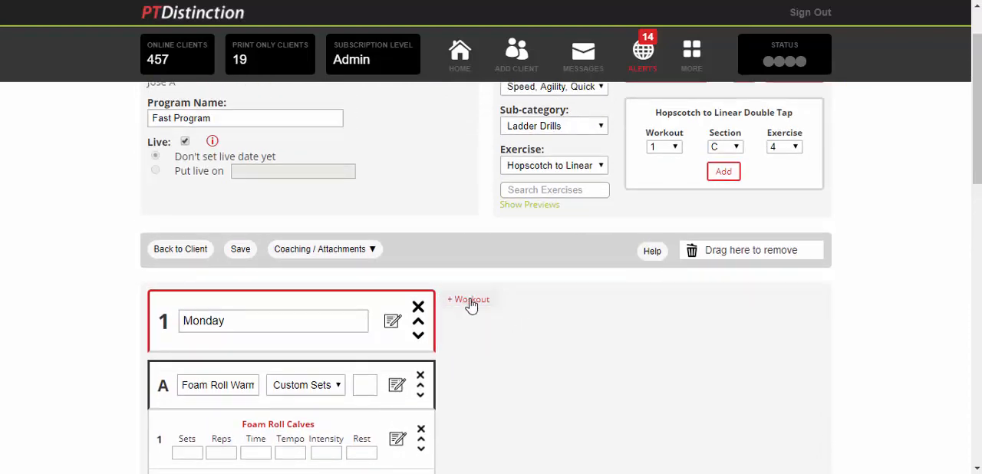
Step: Create Workout 2 and Workout 3, each with an empty Section A
click(468, 300)
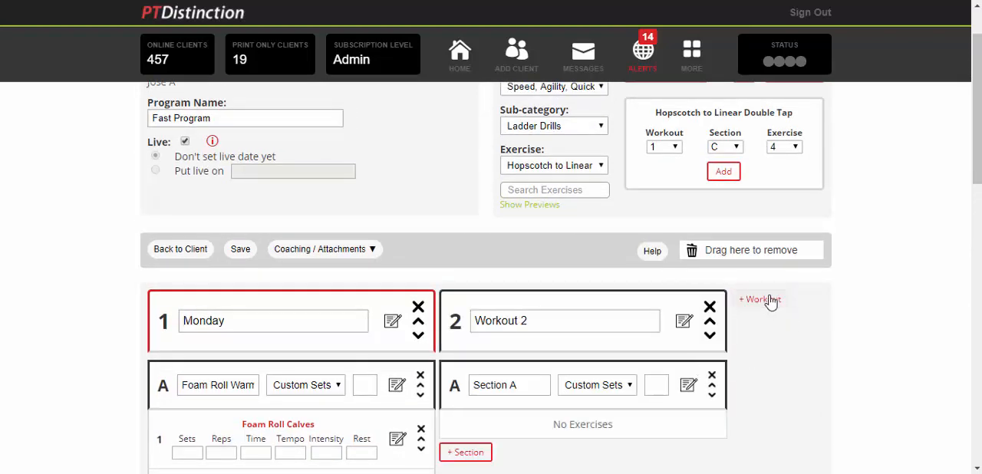
click(760, 300)
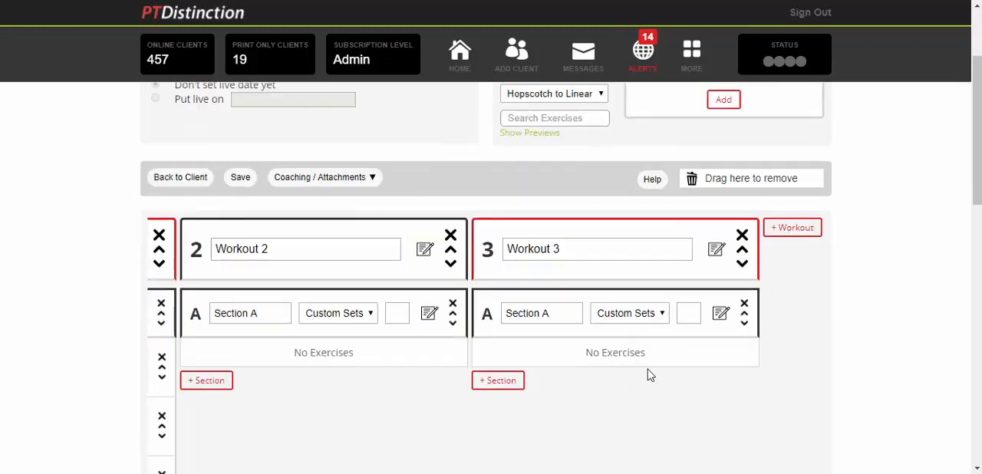
mouse_move(660, 346)
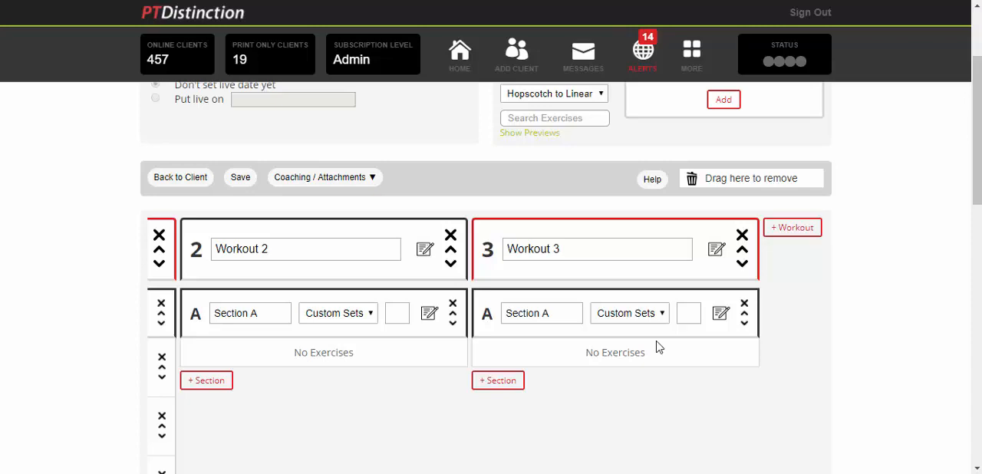
mouse_move(701, 368)
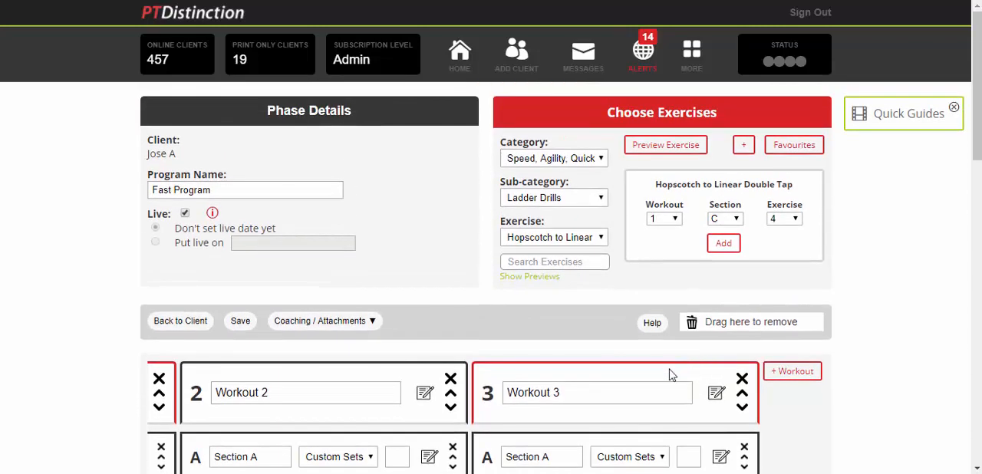
mouse_move(628, 357)
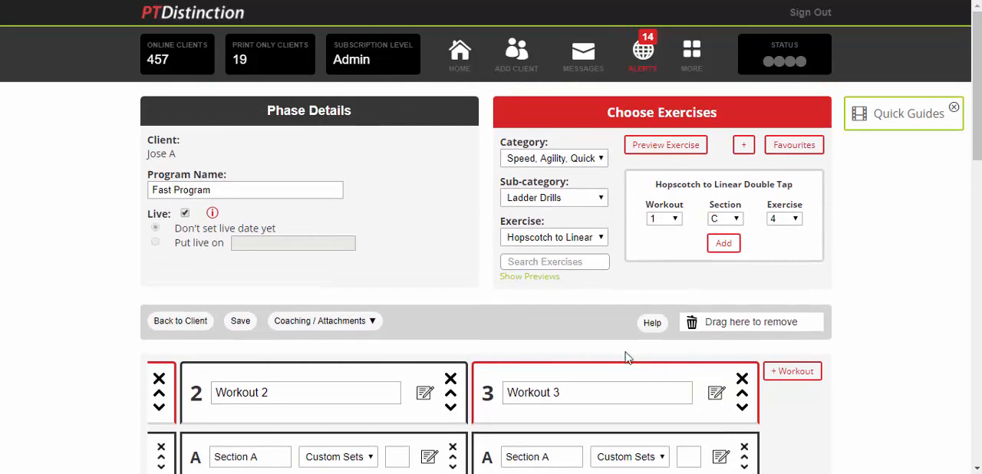
mouse_move(491, 325)
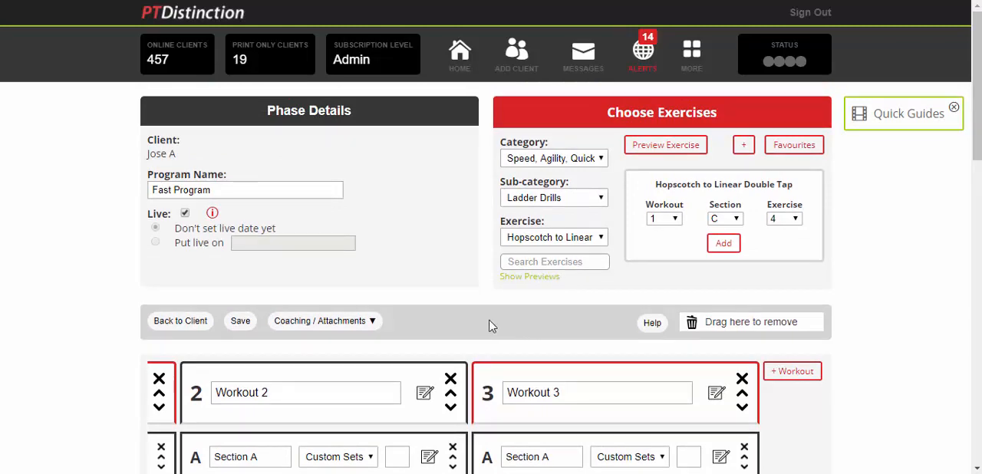
mouse_move(929, 331)
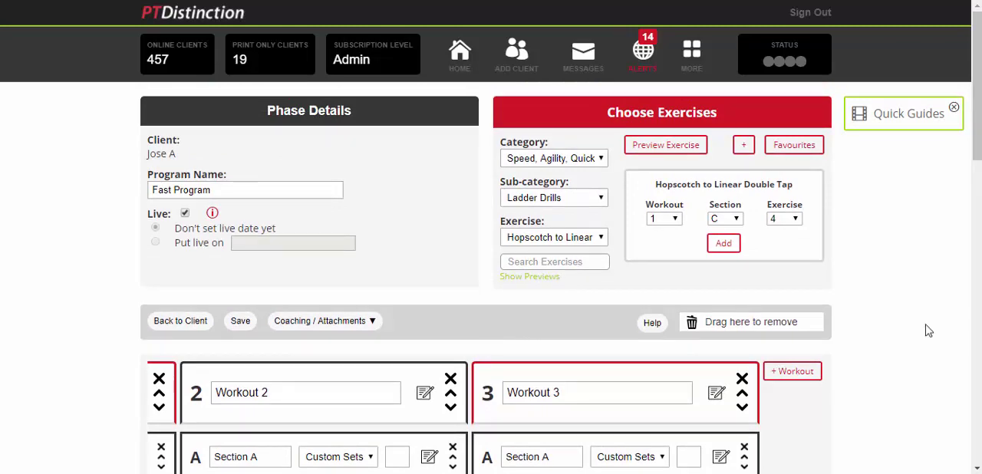
mouse_move(408, 257)
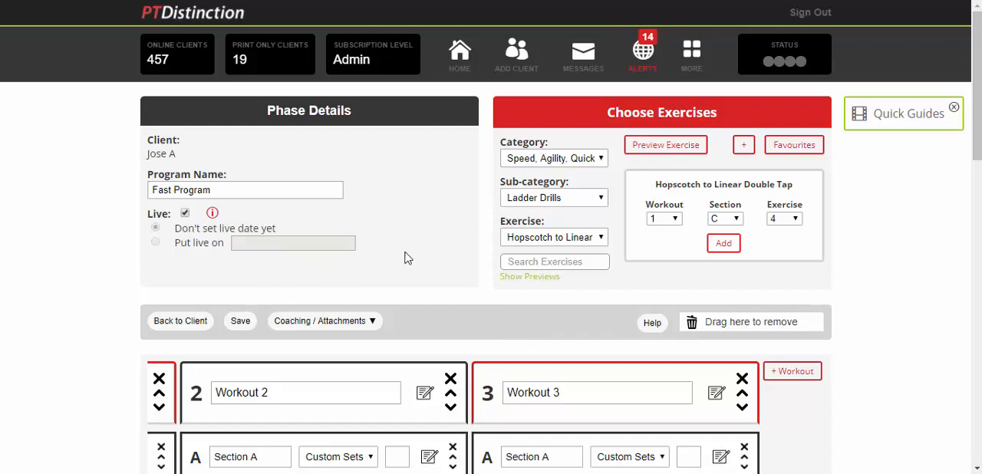
mouse_move(709, 366)
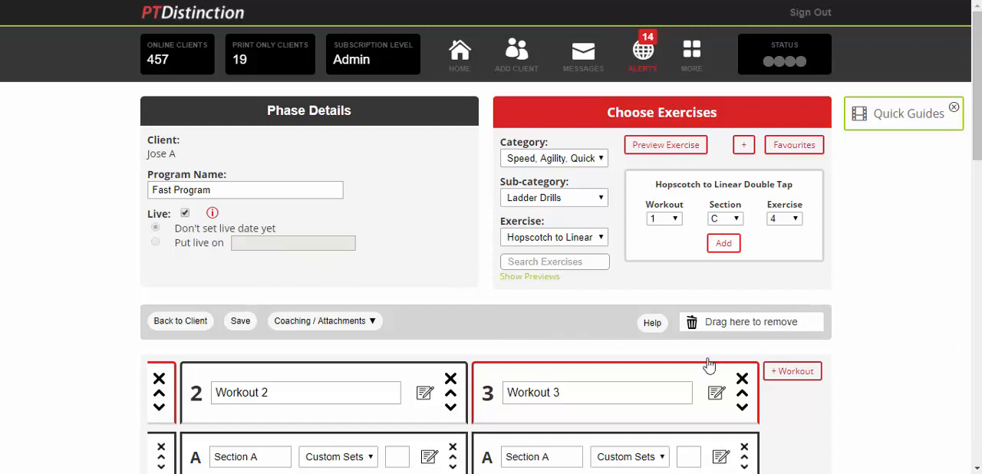
mouse_move(470, 272)
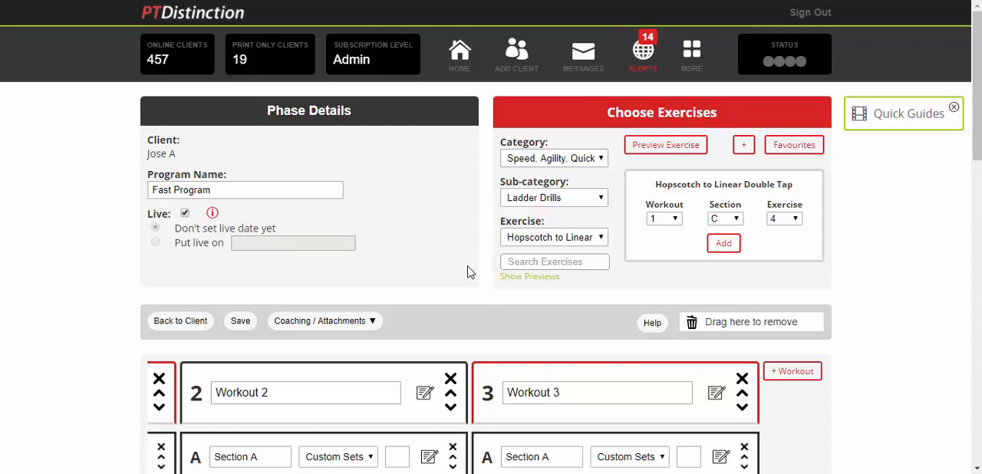